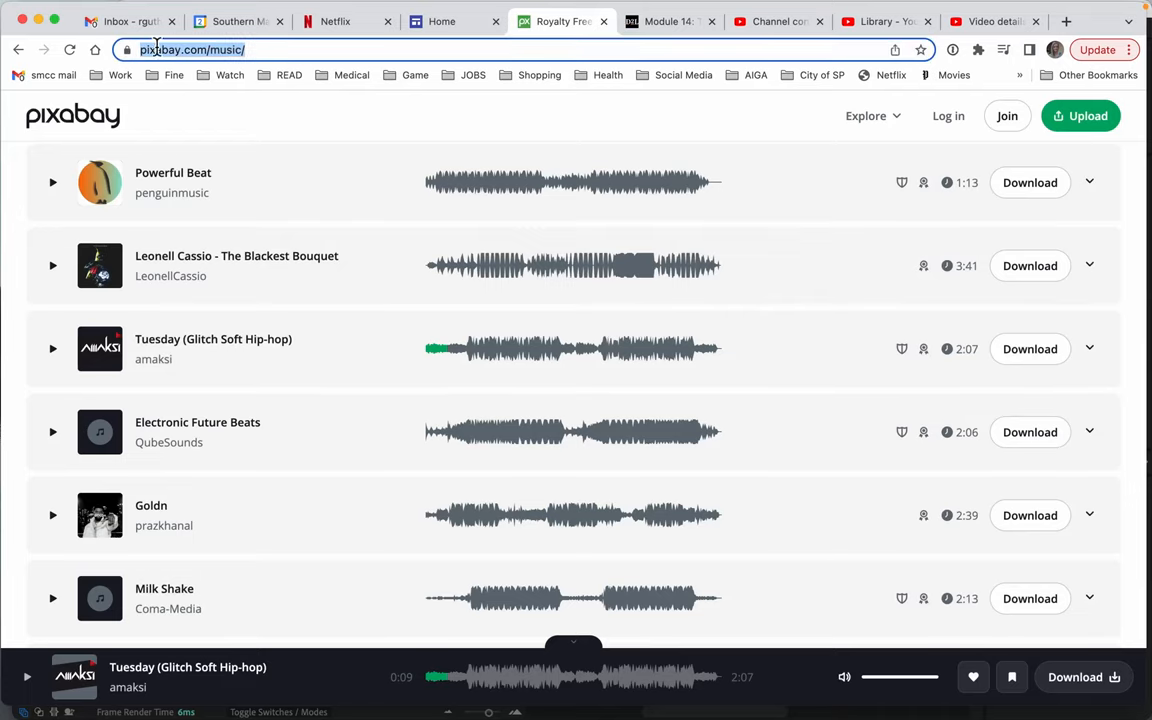
Locate CINIM - Brainfluid in the Pixabay music list, preview it and download the MP3
scroll(up, 3)
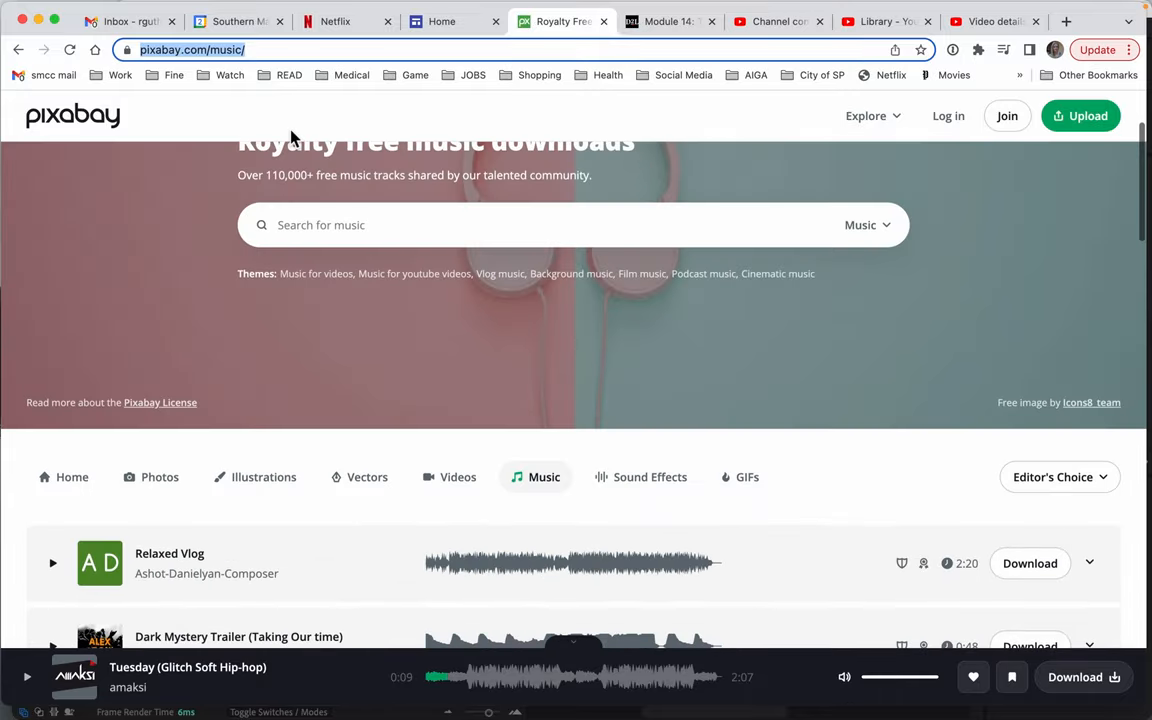
scroll(down, 3)
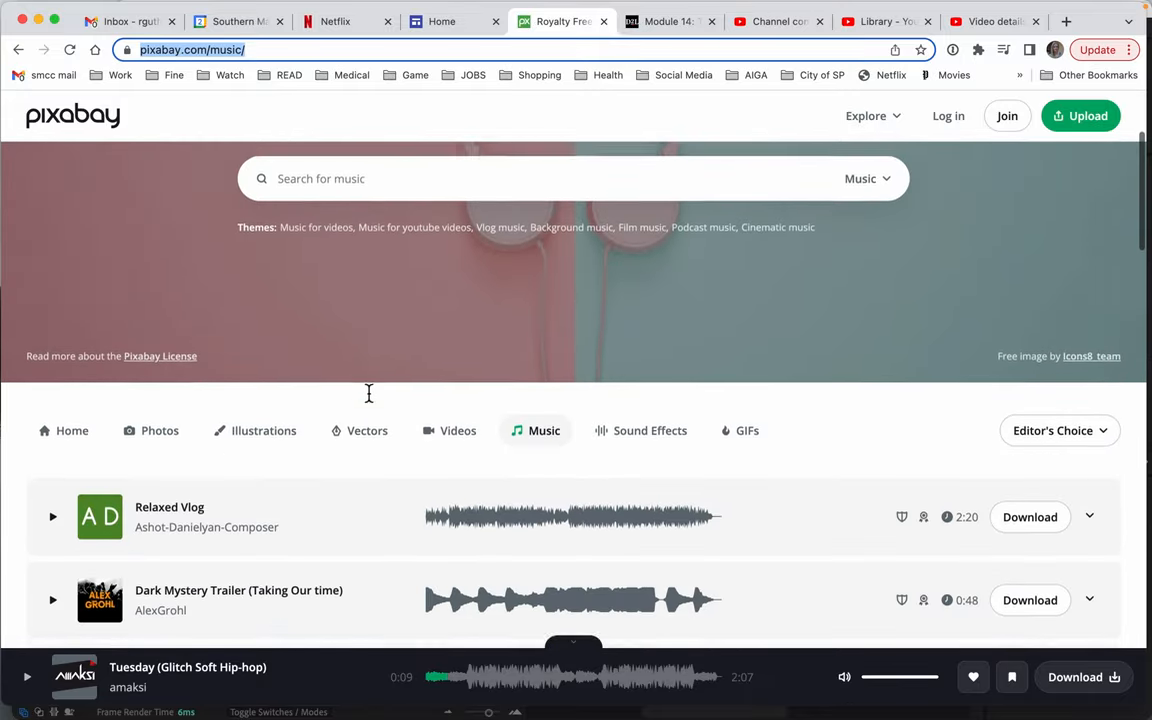
scroll(down, 3)
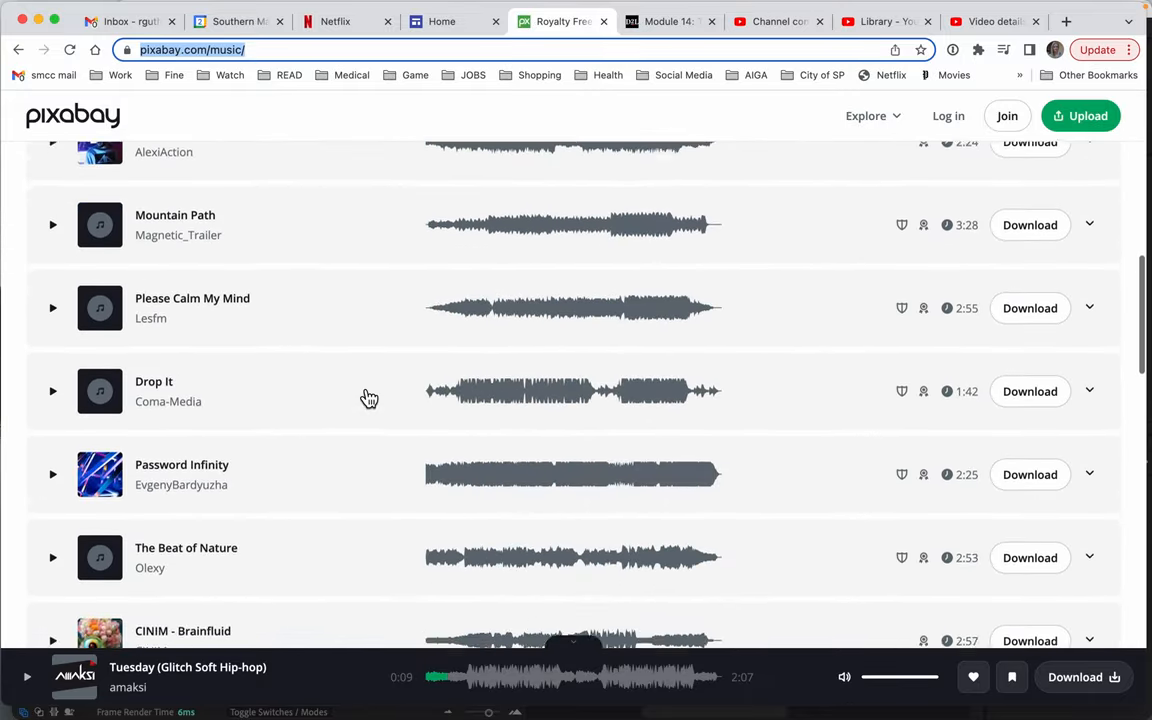
click(52, 366)
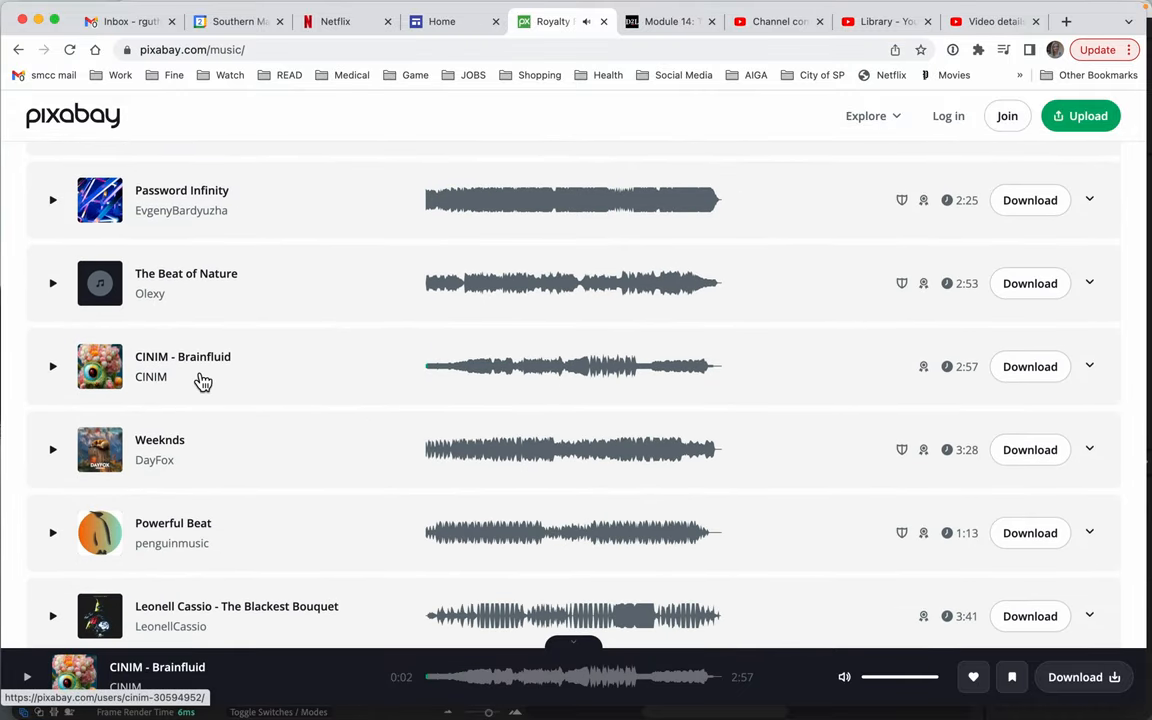
mouse_move(1030, 366)
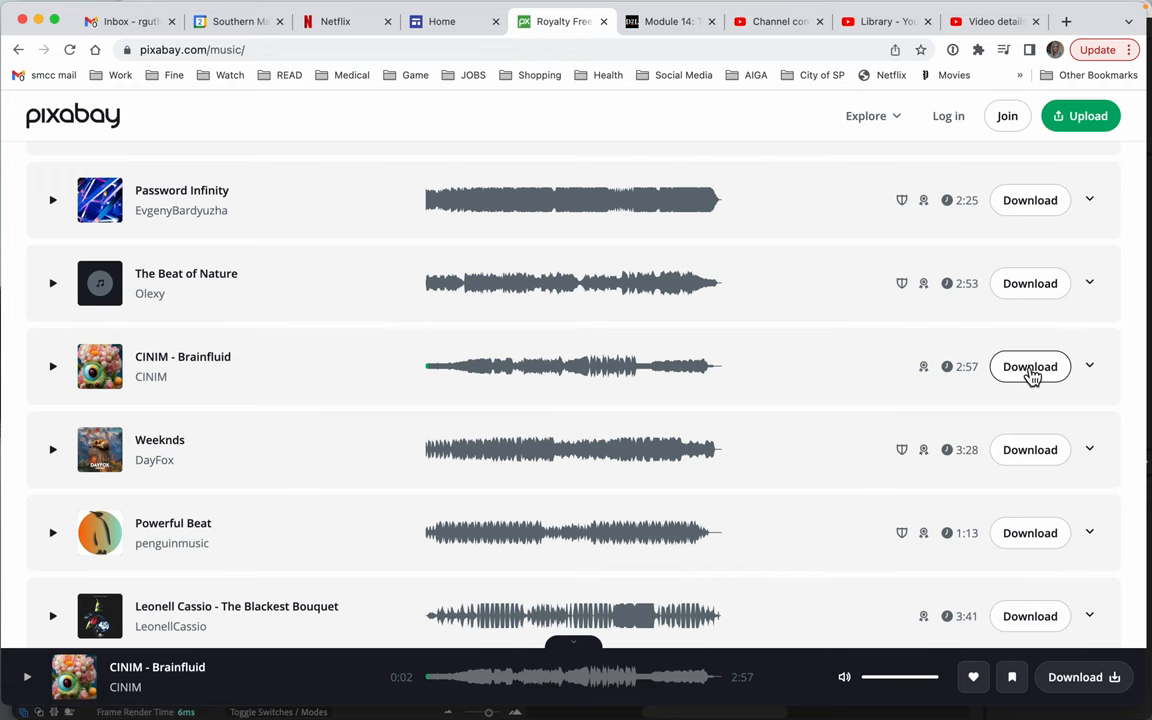
click(1030, 366)
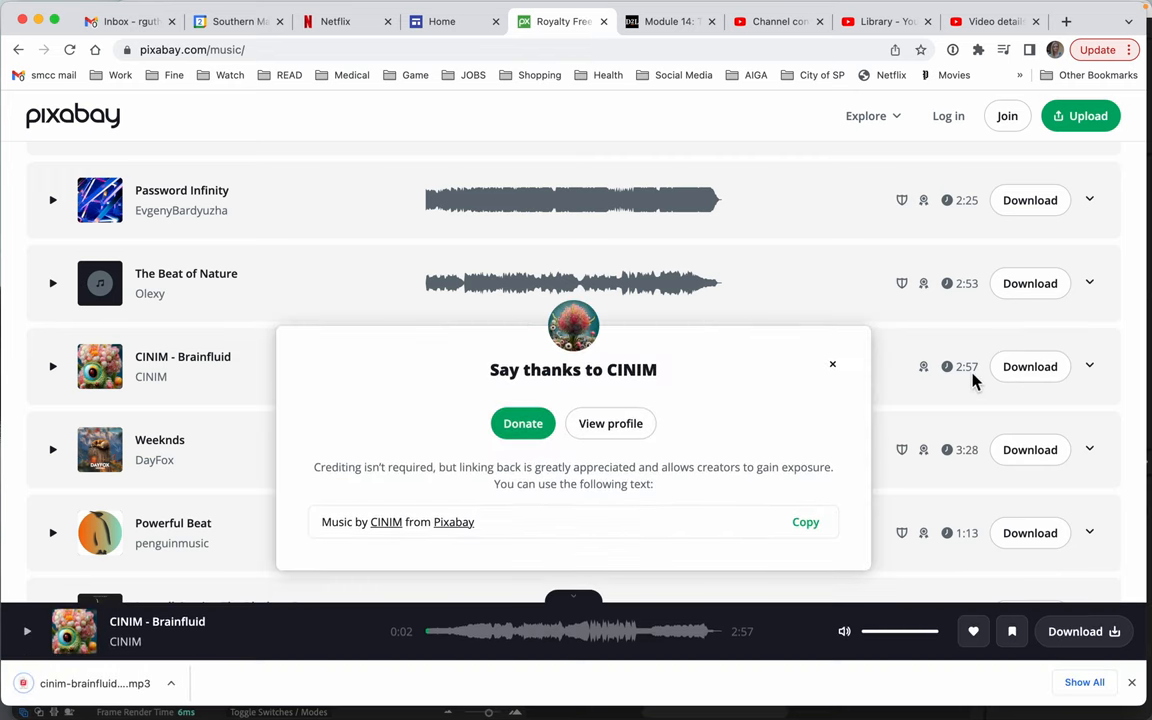
mouse_move(668, 488)
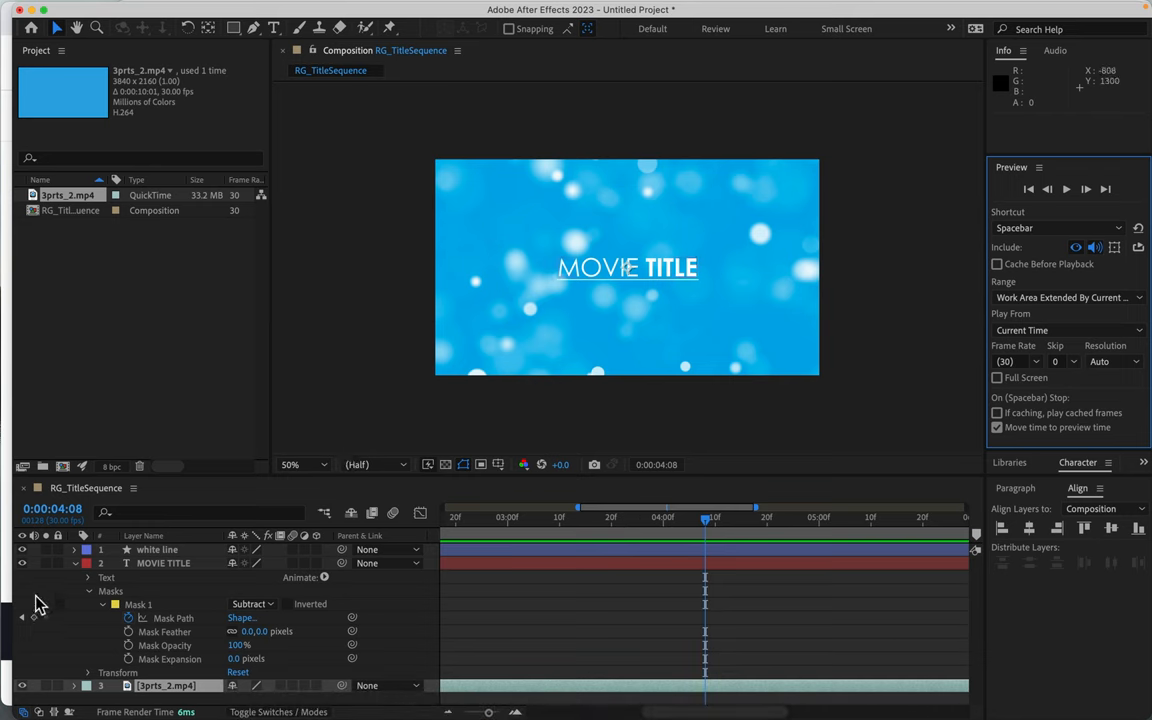
Import cinim-brainfluid-122844.mp3 from Downloads into the After Effects project
click(76, 564)
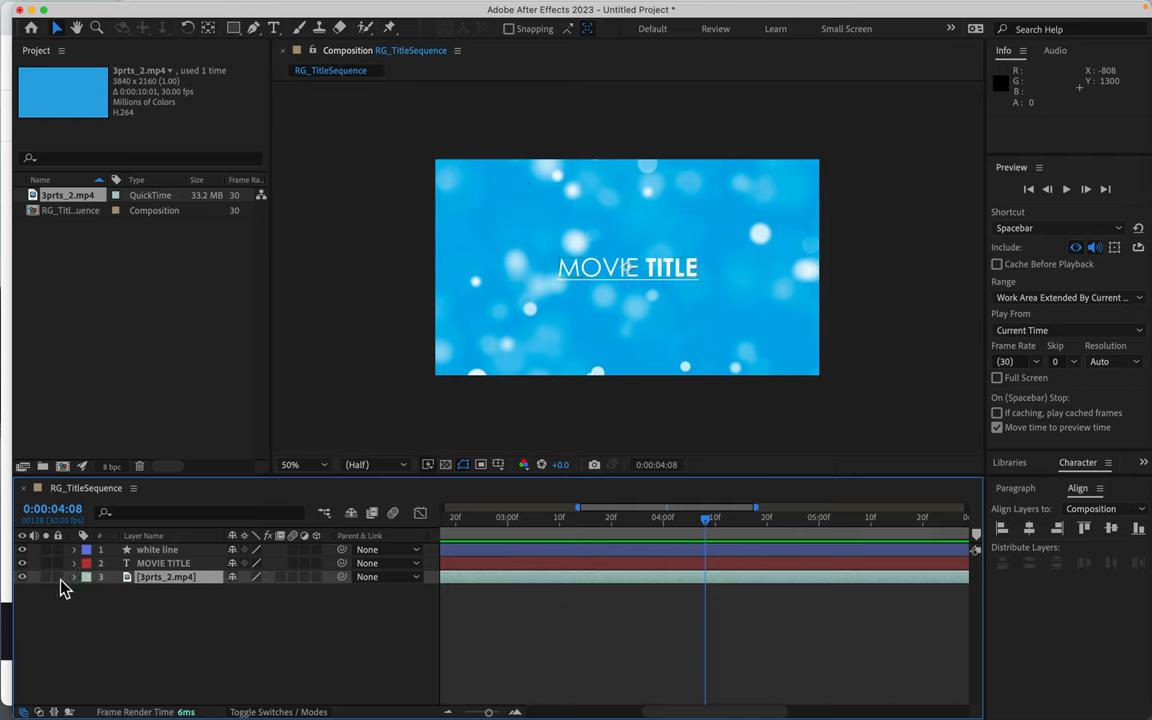
click(58, 548)
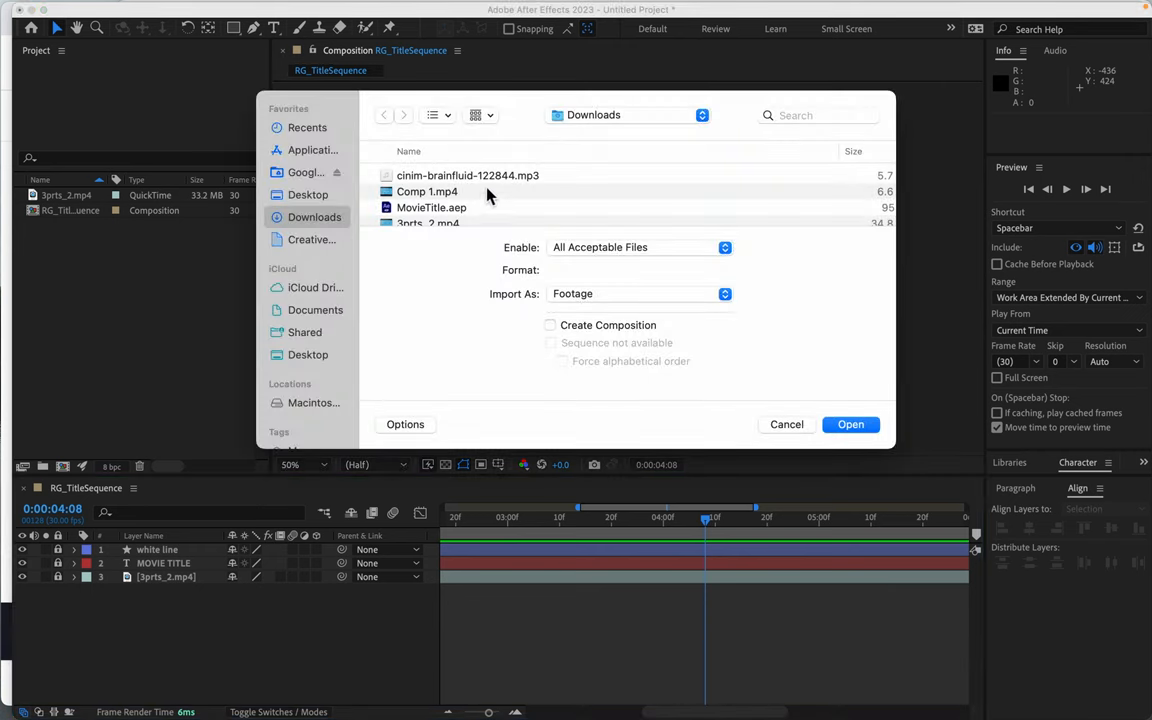
click(468, 176)
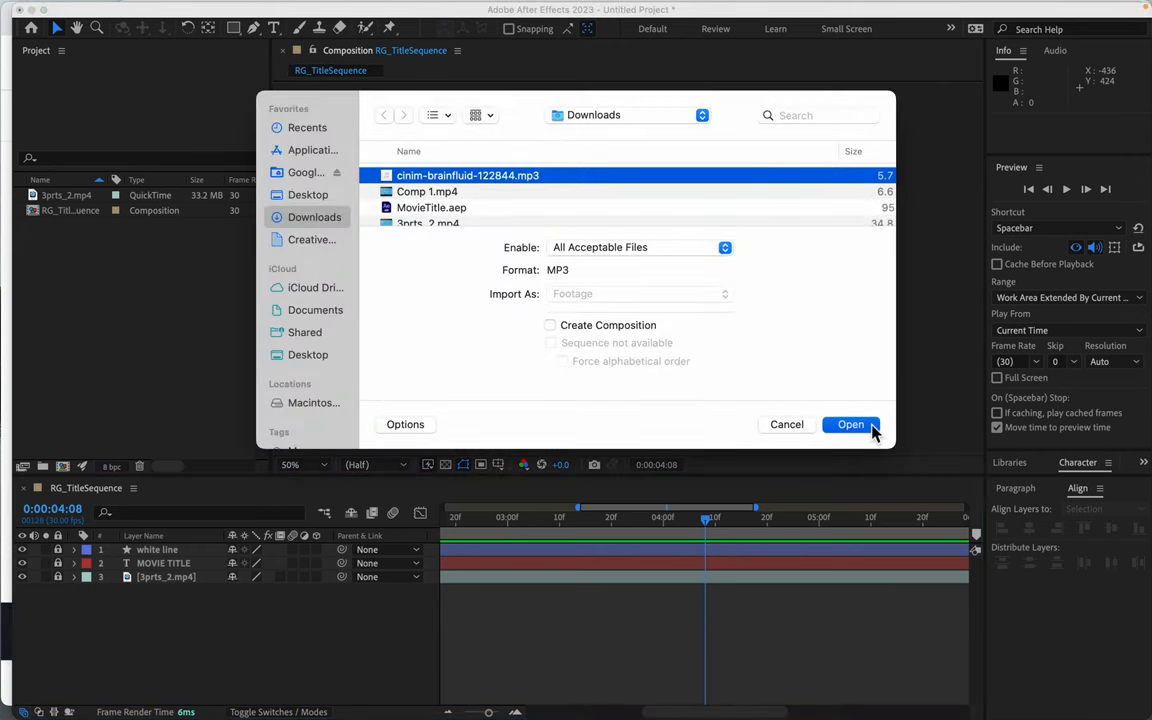
click(850, 424)
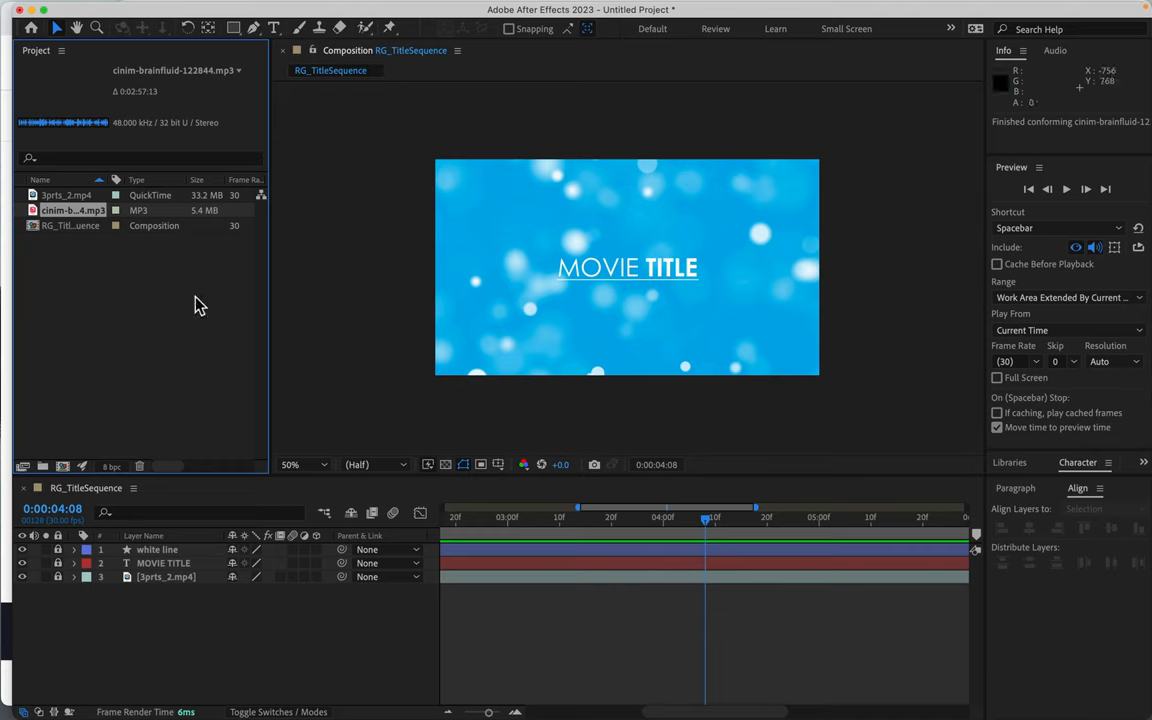
mouse_move(148, 224)
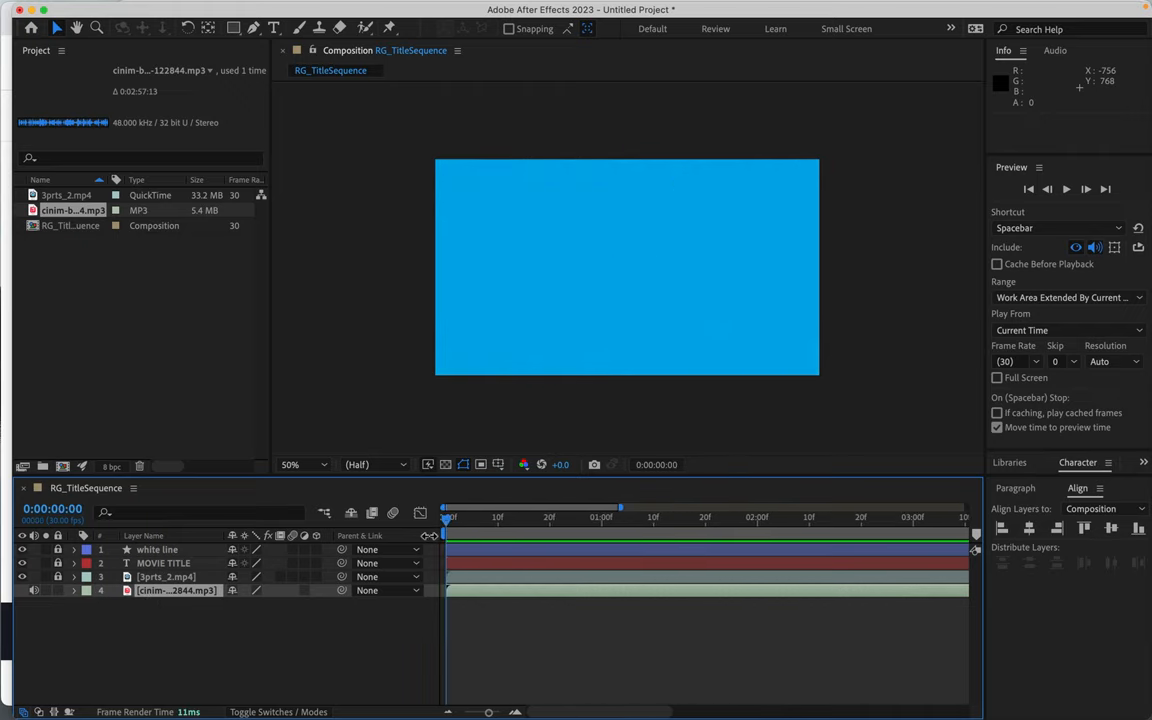
mouse_move(1072, 196)
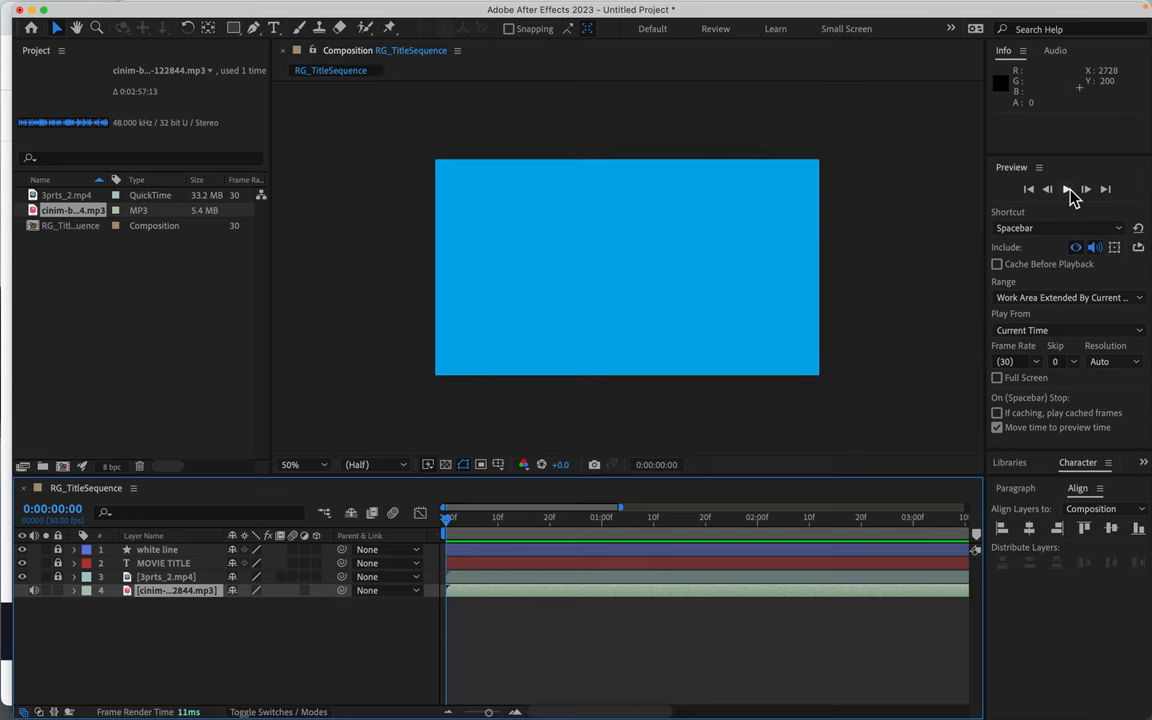
Preview RG_TitleSequence with the Brainfluid audio layer and scrub through the time ruler
click(1068, 188)
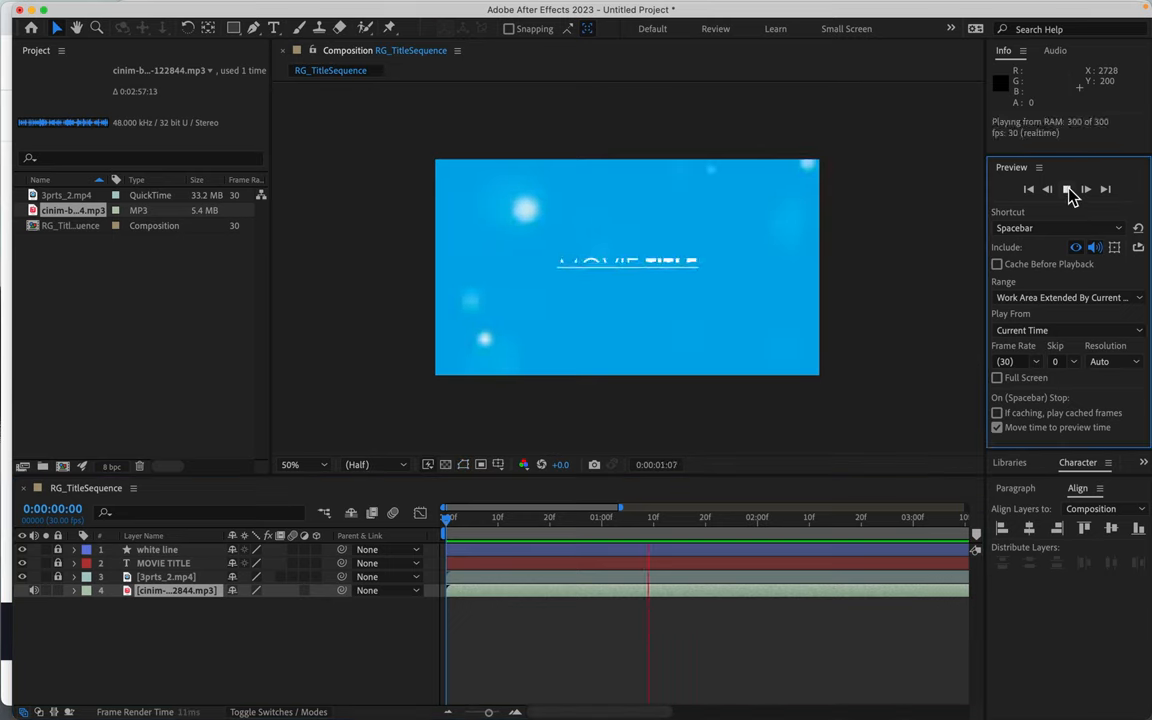
click(1066, 188)
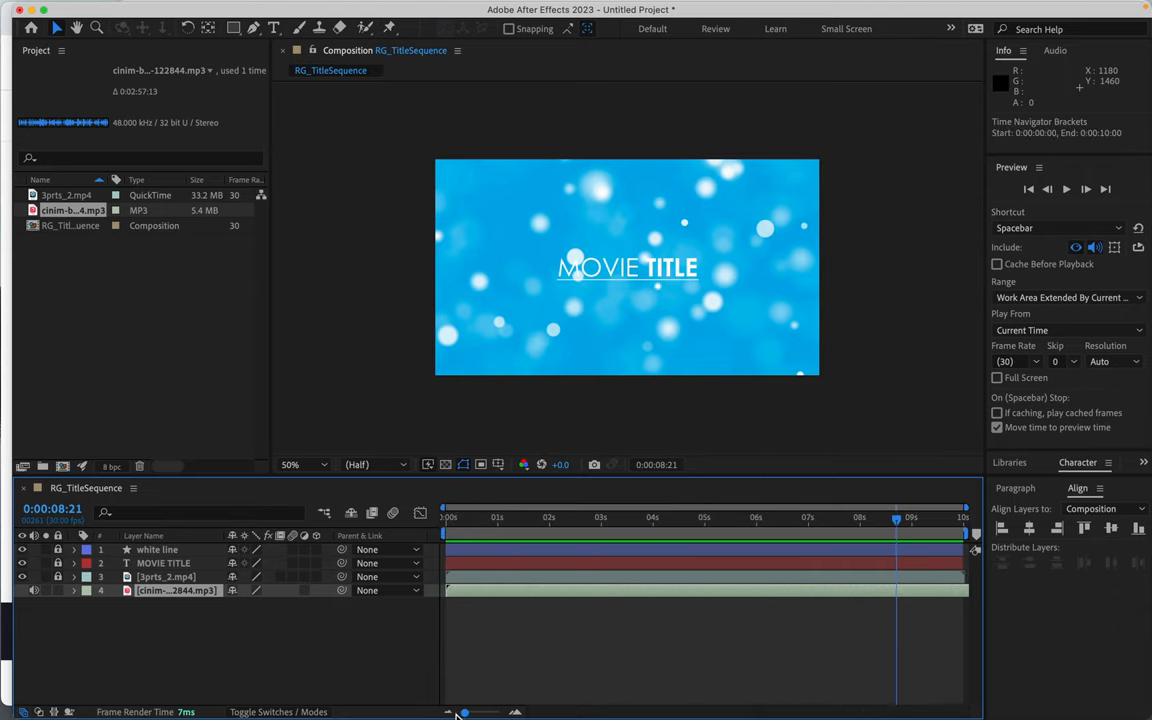
click(828, 532)
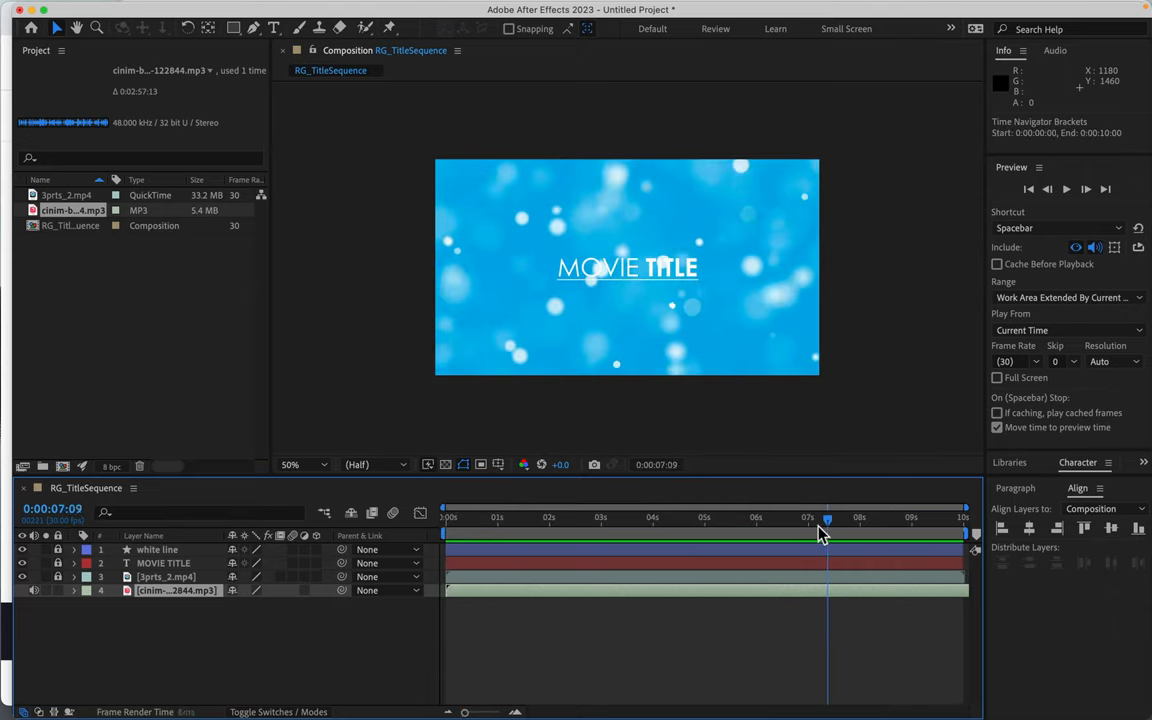
click(628, 516)
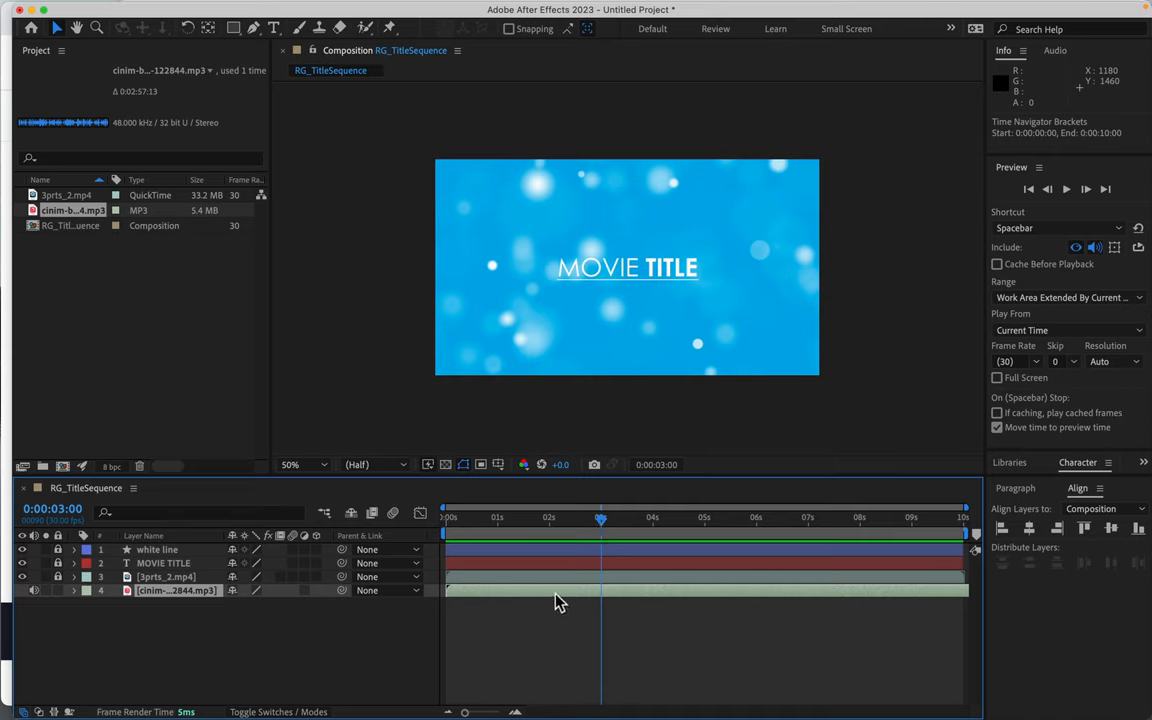
Trim the Brainfluid layer's out point to the 3:00 playhead position
click(176, 590)
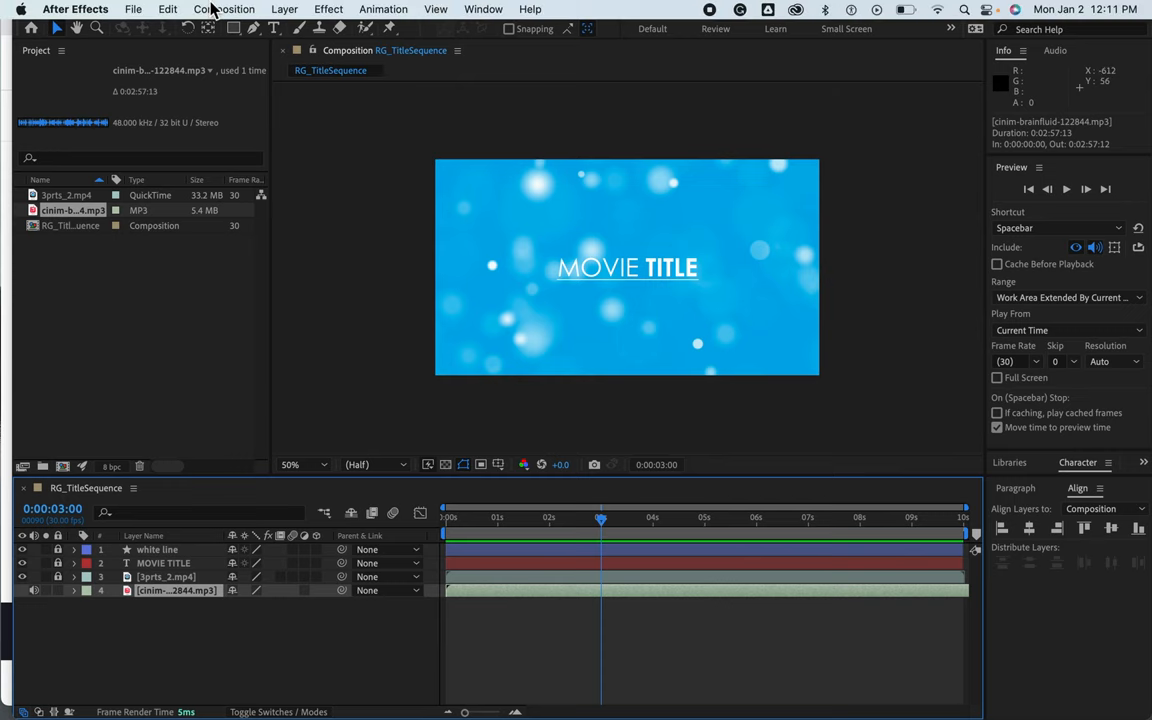
click(168, 8)
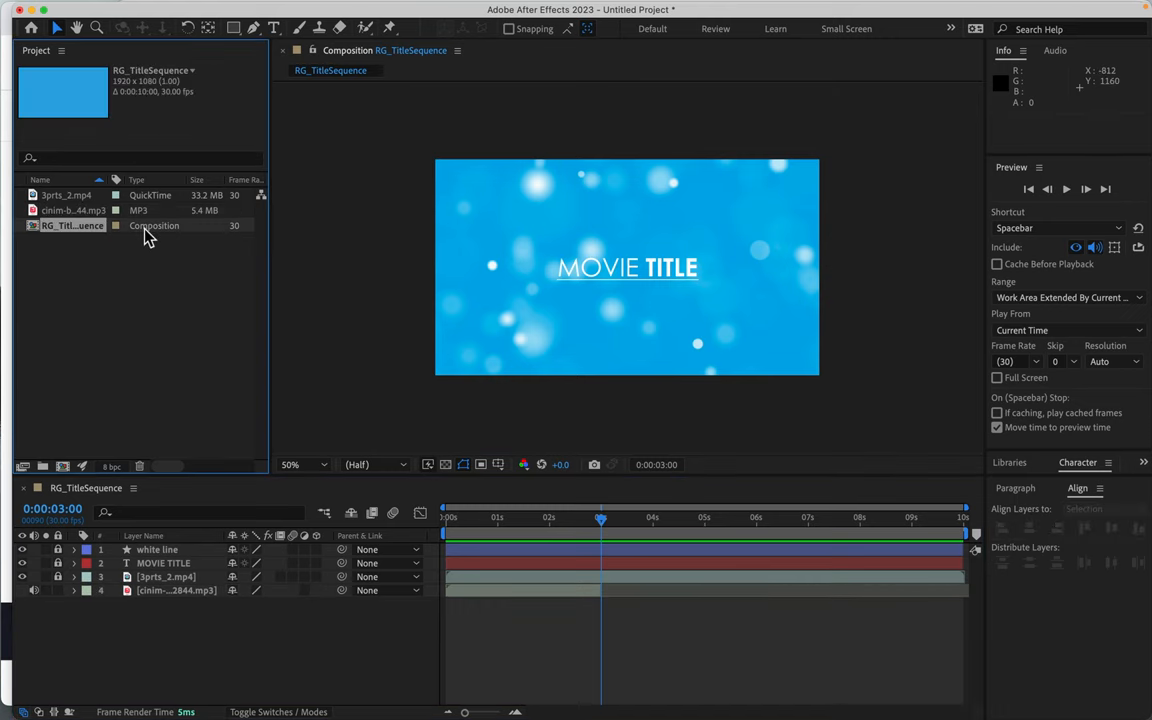
Set the composition duration to 0:00:03:00 in Composition Settings and play it back
click(224, 8)
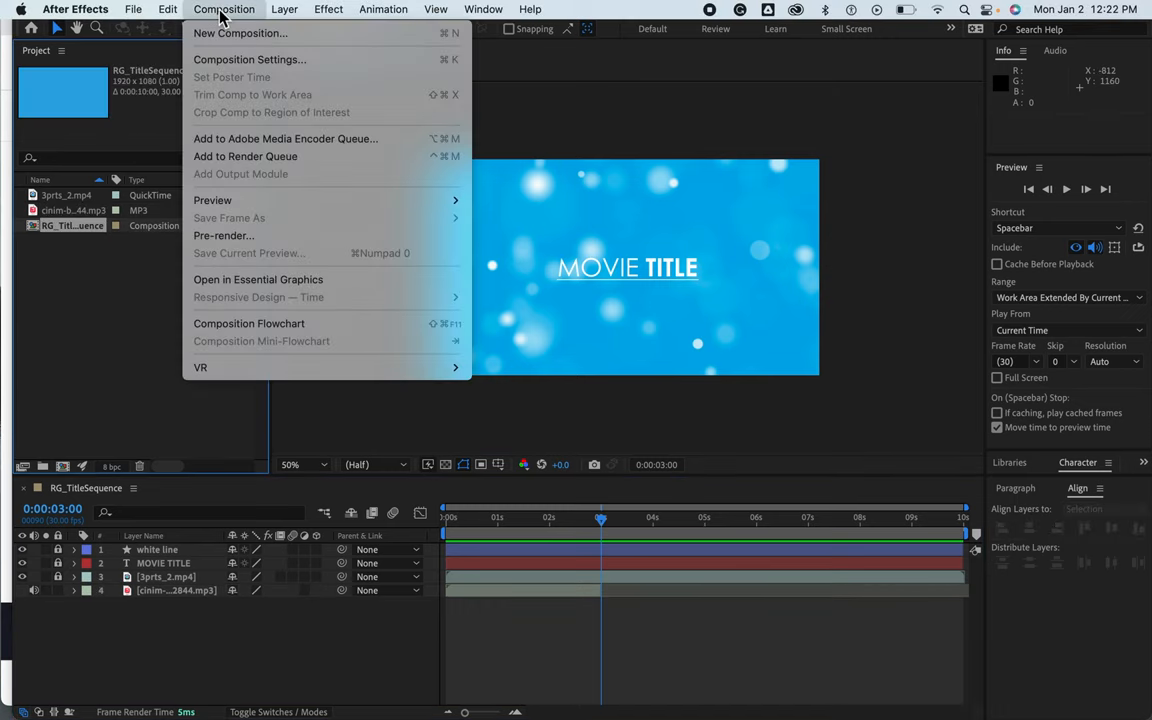
mouse_move(248, 60)
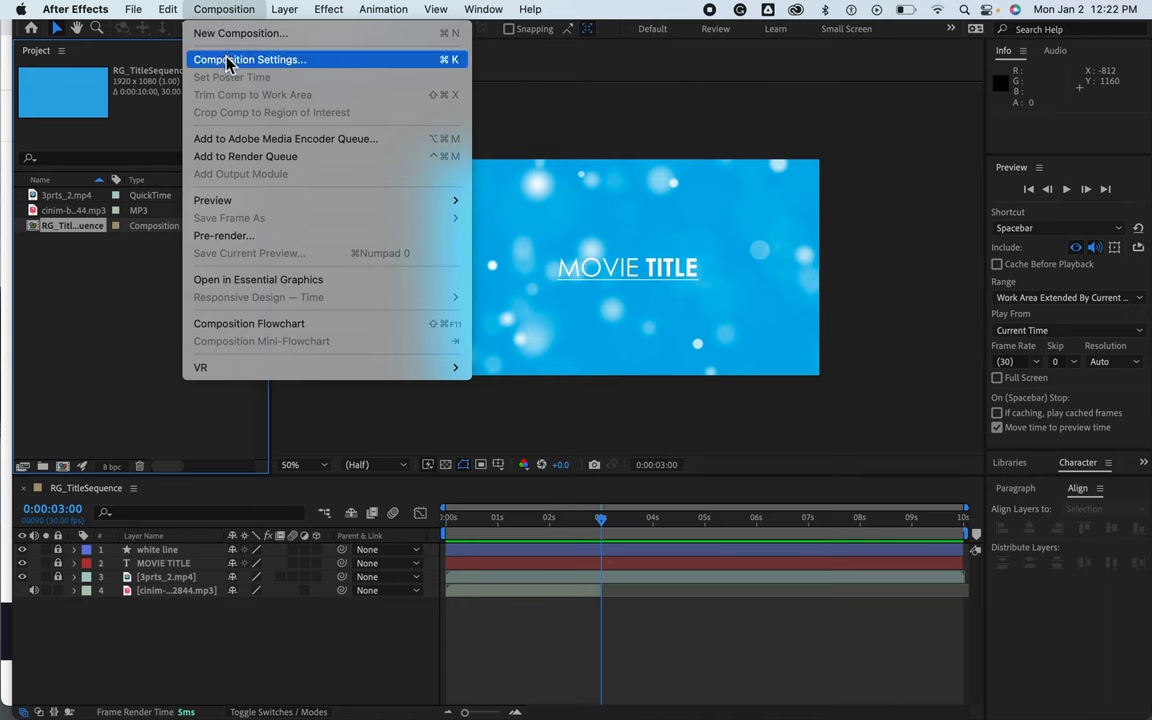
click(248, 60)
text(0:00:03:00)
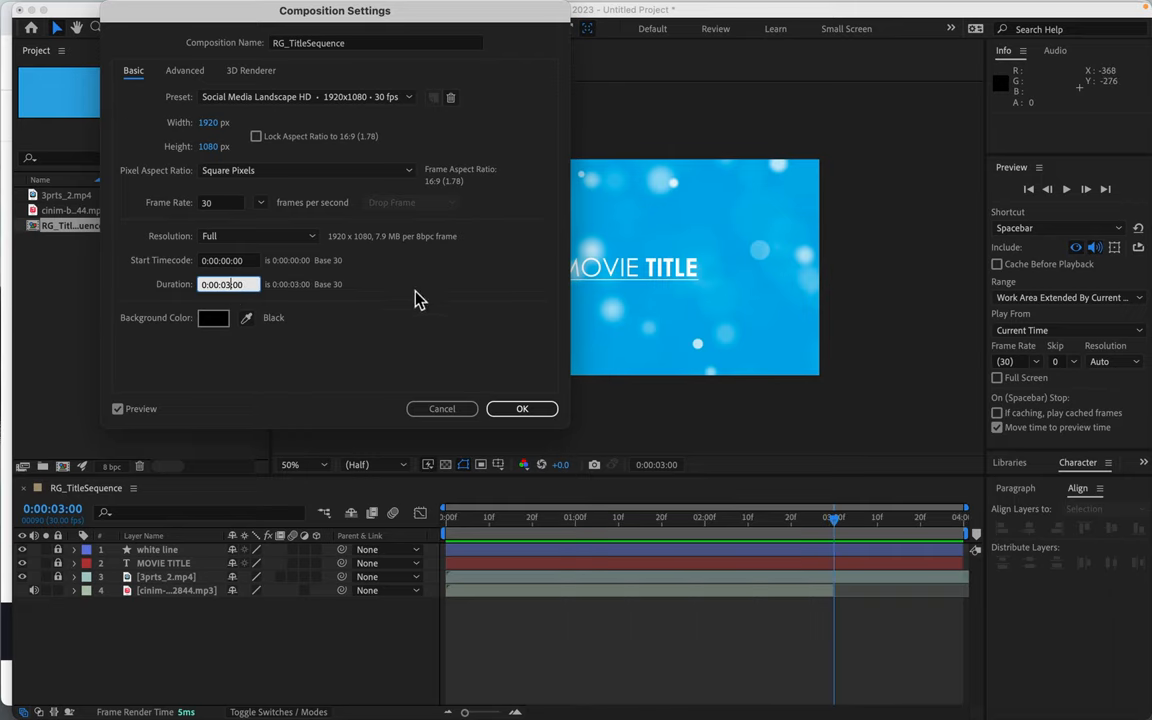
click(522, 408)
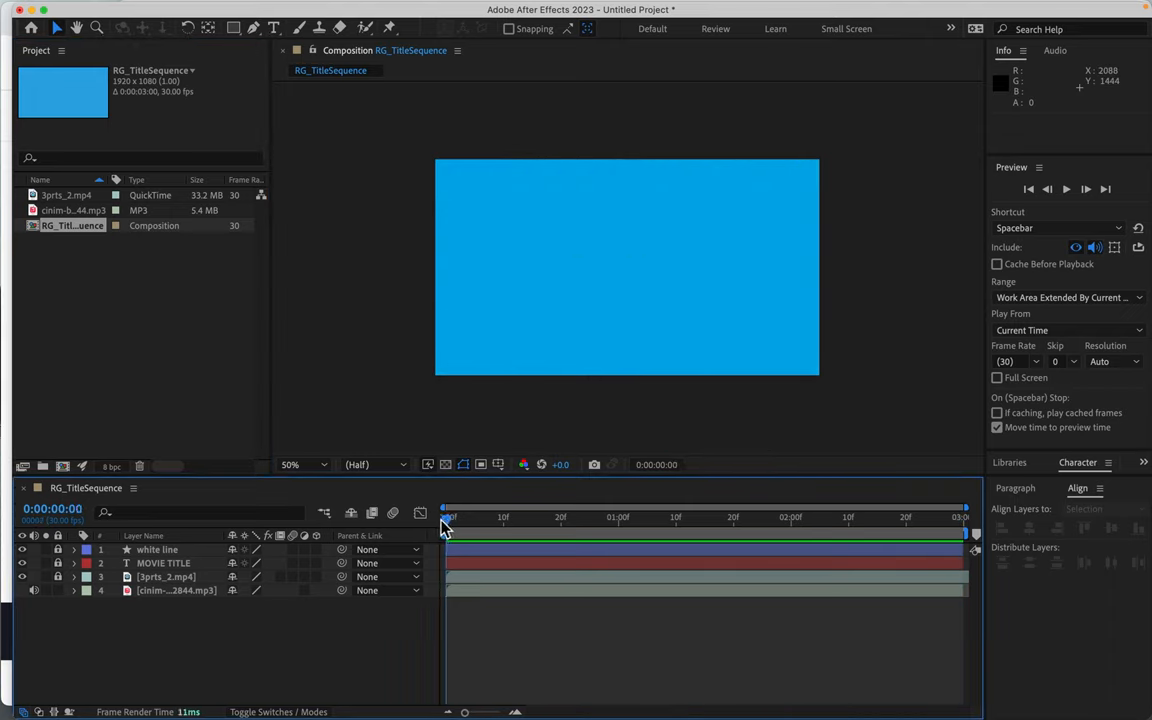
key(space)
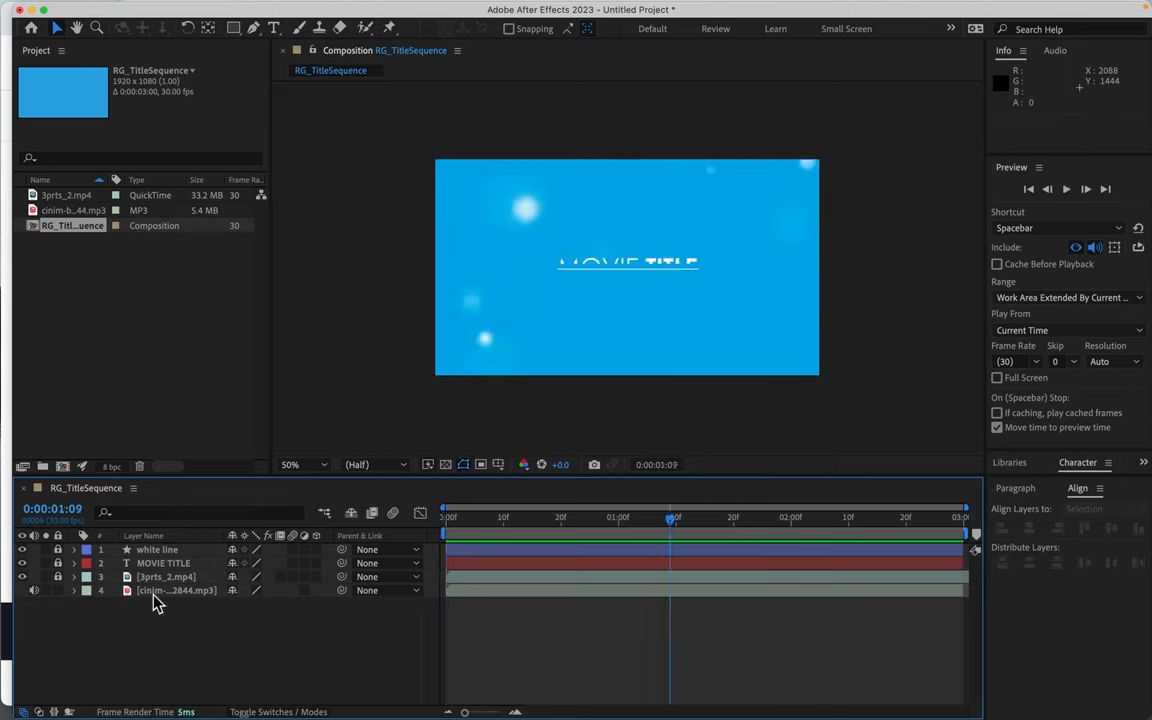
Keyframe Audio Levels at 2:00, then drop to -74 dB on the composition's last frame
click(76, 590)
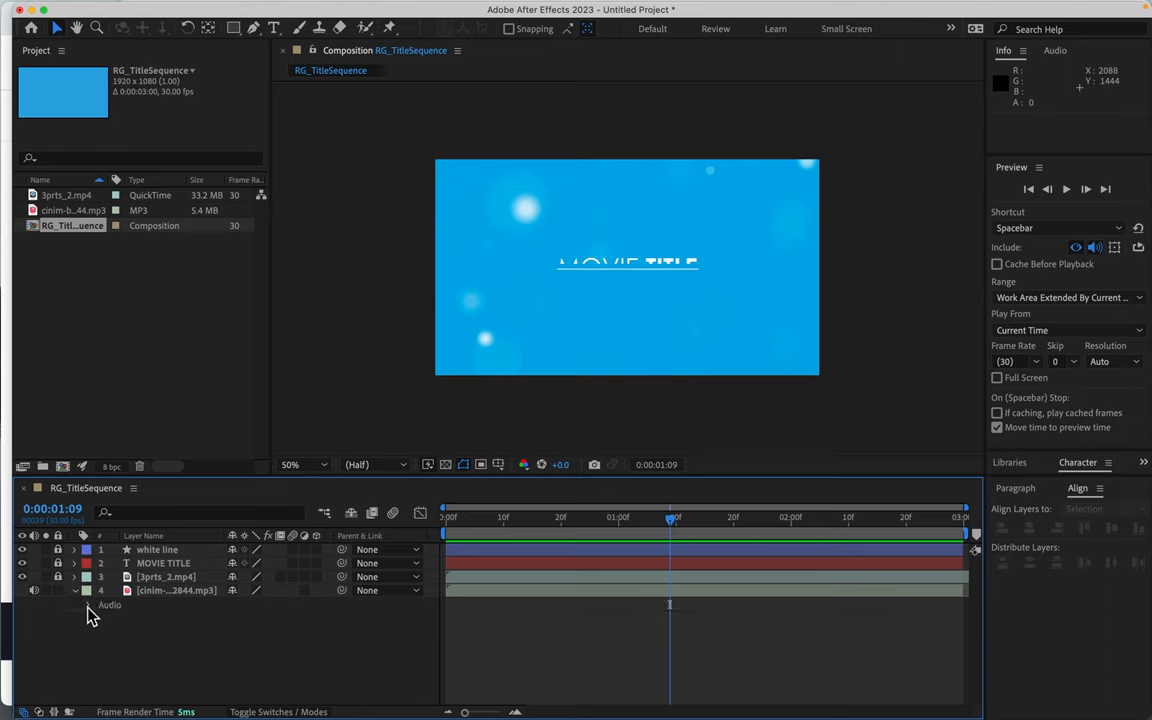
click(88, 604)
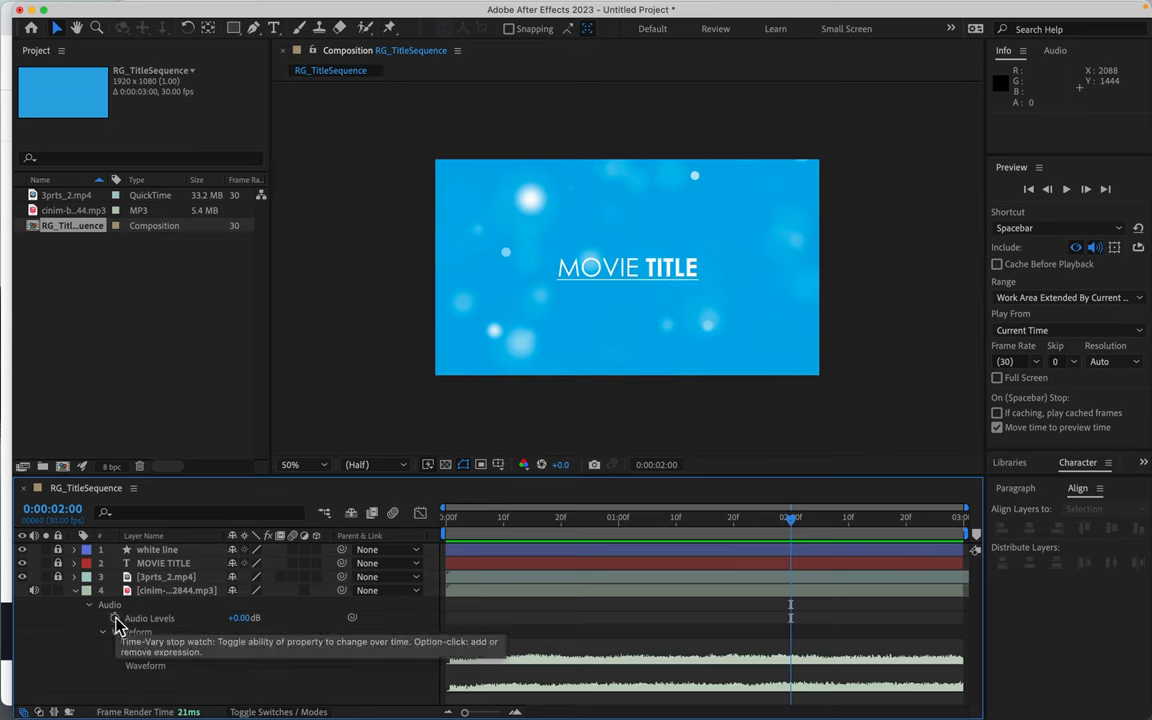
click(114, 616)
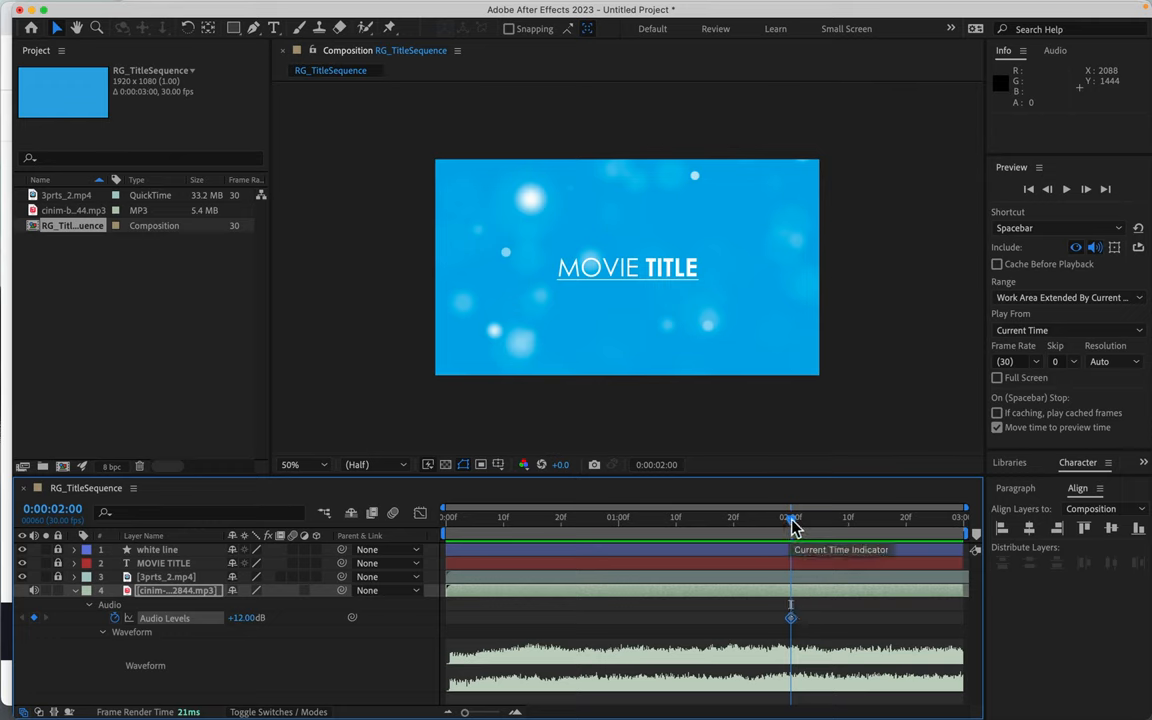
drag(790, 524, 950, 520)
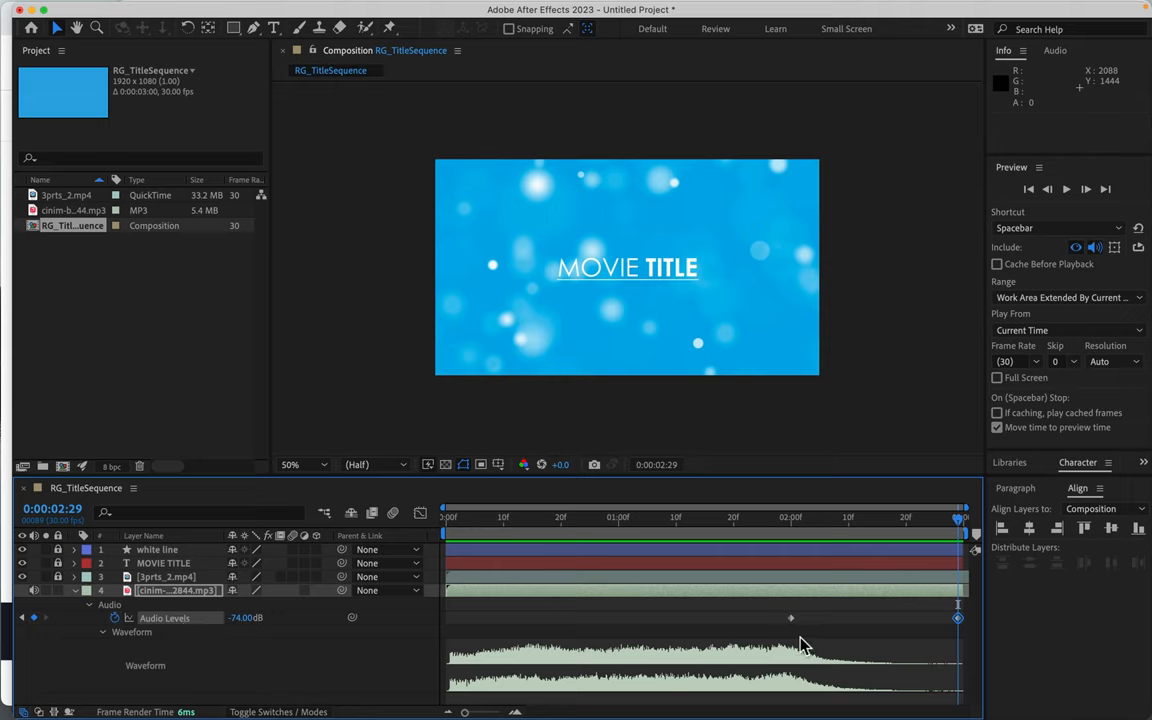
mouse_move(964, 570)
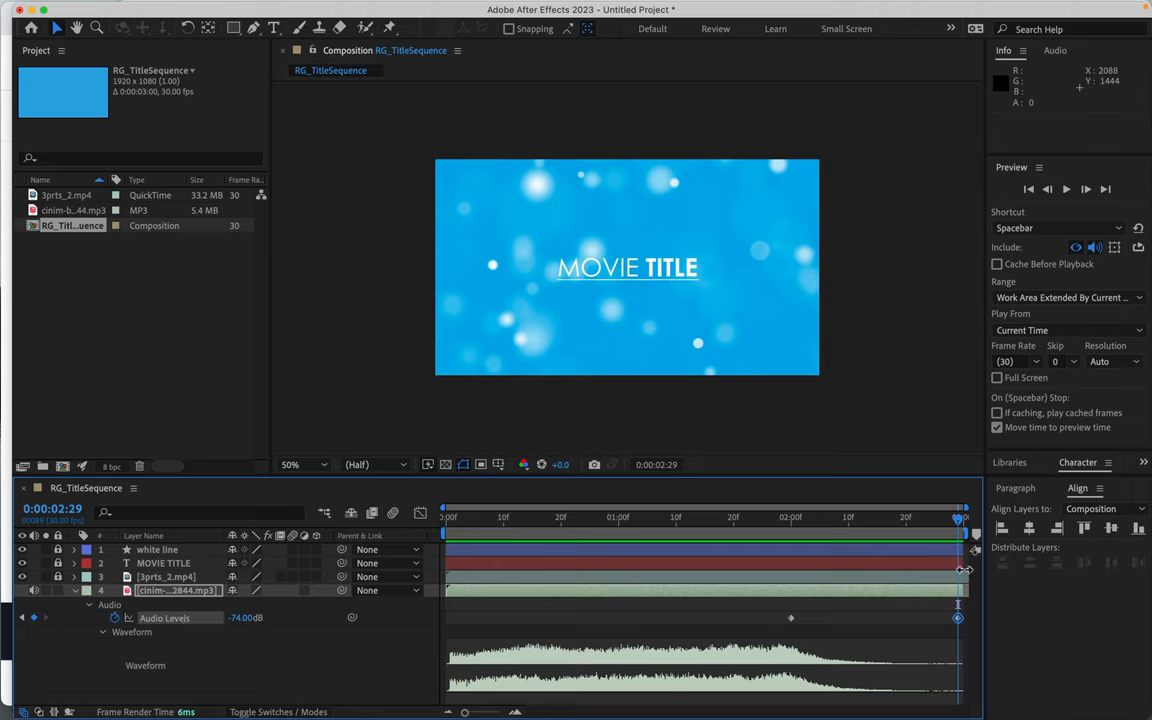
click(776, 516)
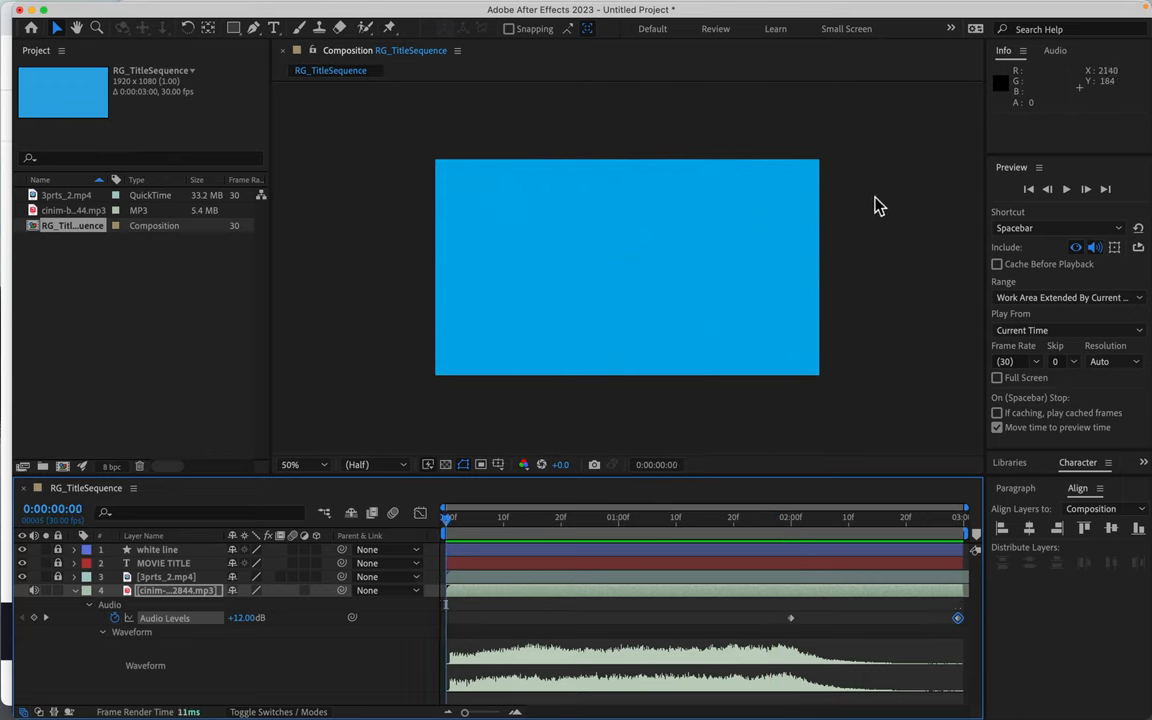
click(1066, 188)
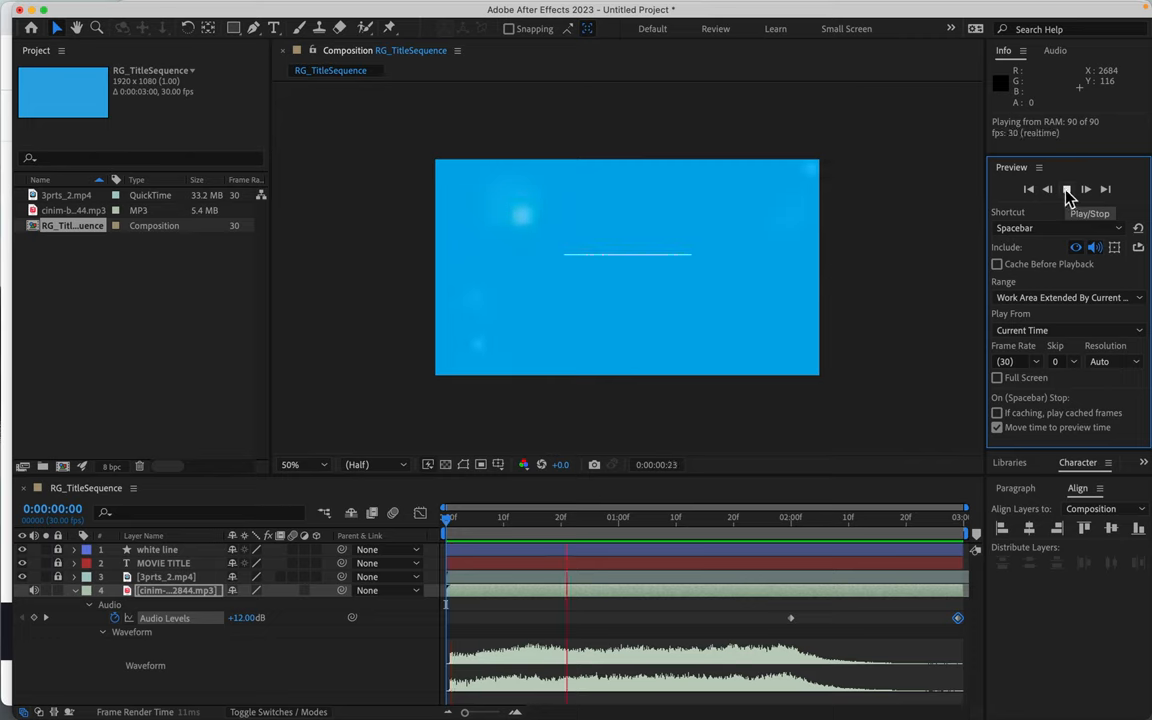
click(1066, 190)
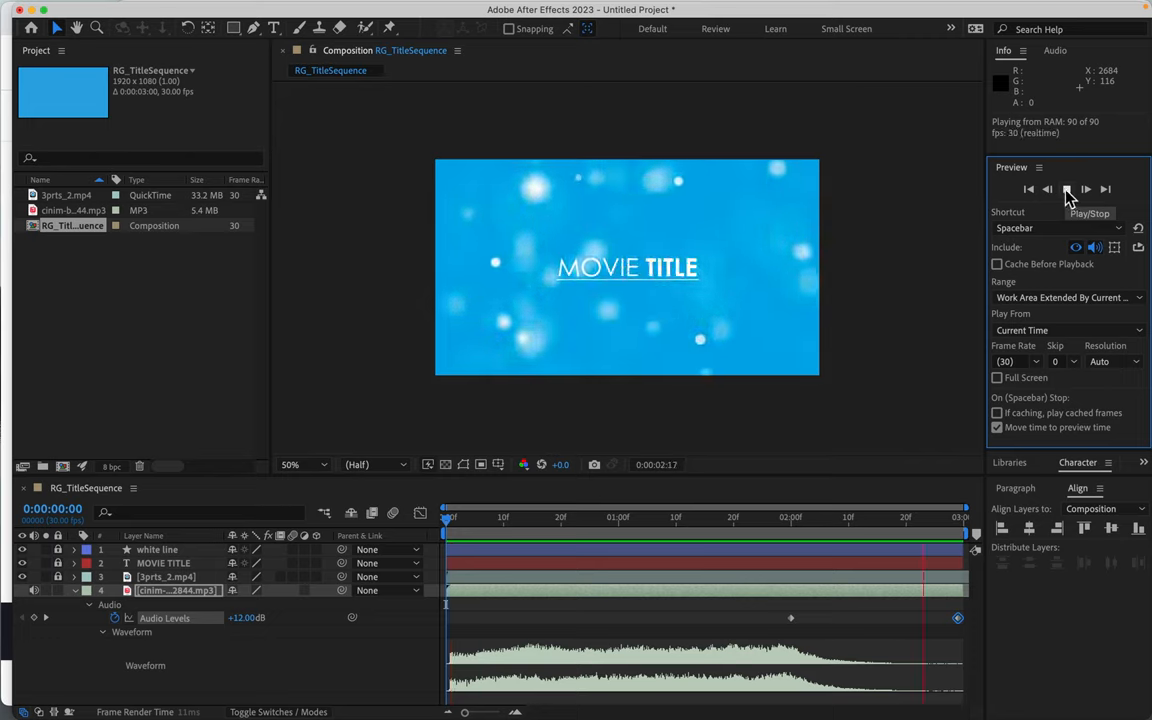
click(1066, 188)
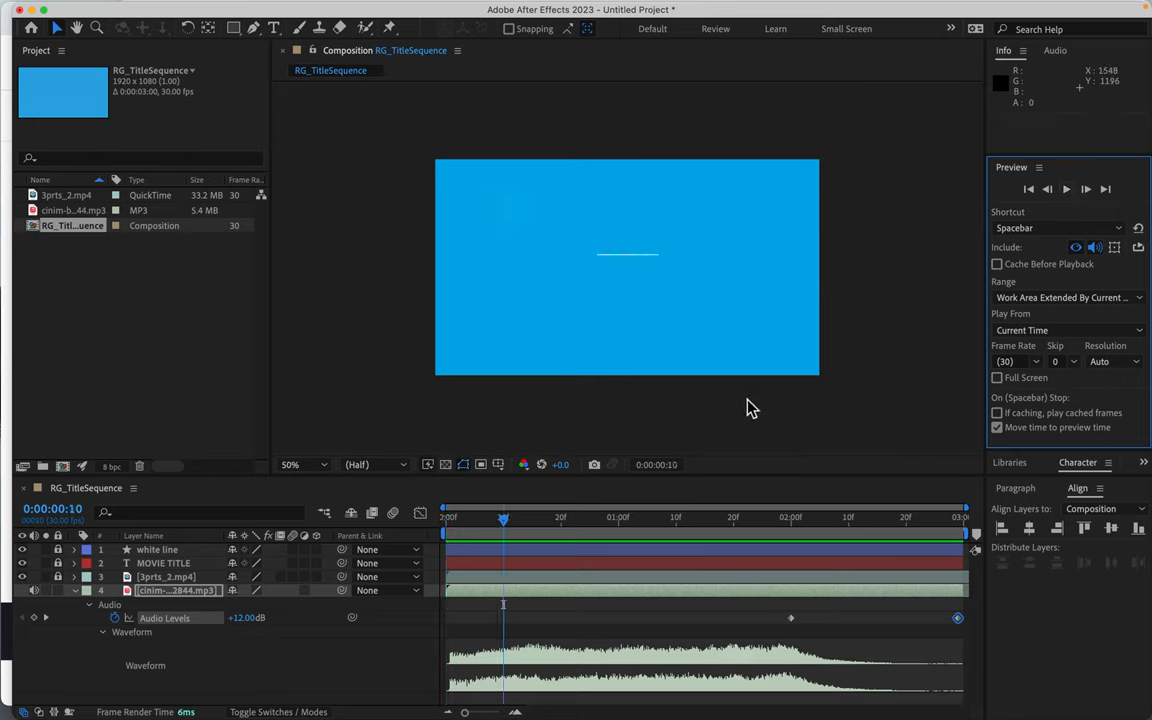